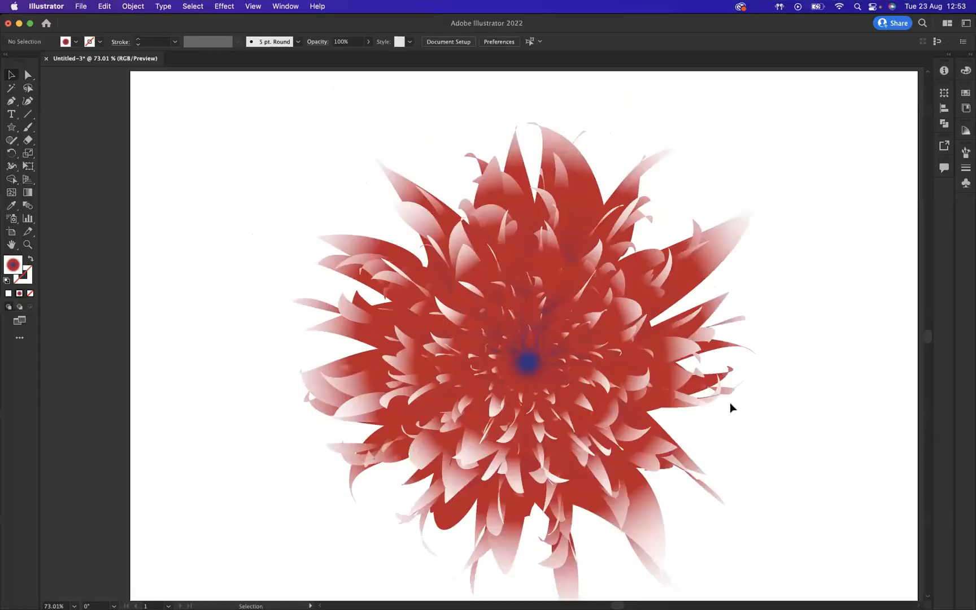
mouse_move(293, 193)
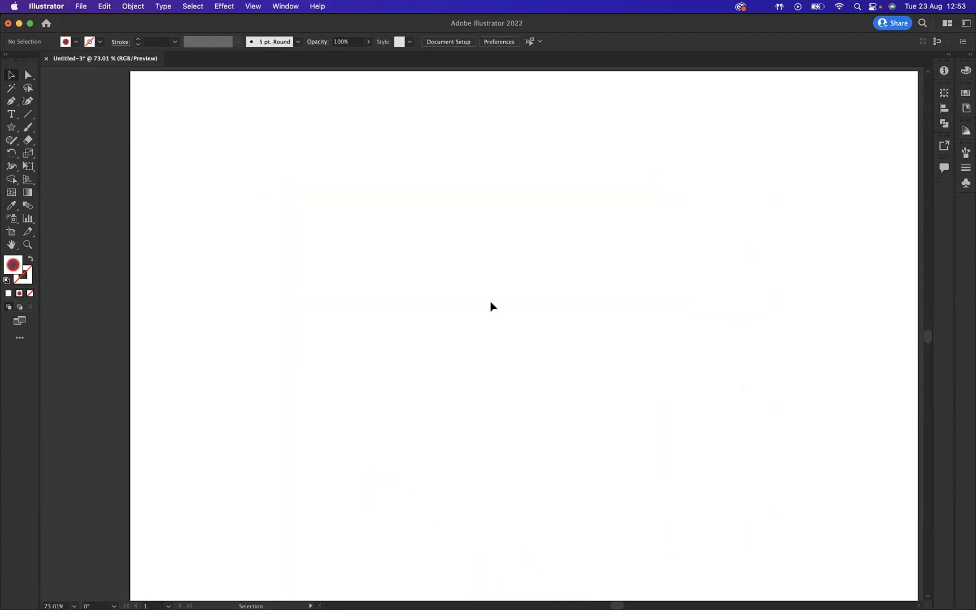
Delete the finished flower artwork, leaving an empty white artboard.
left_click(28, 245)
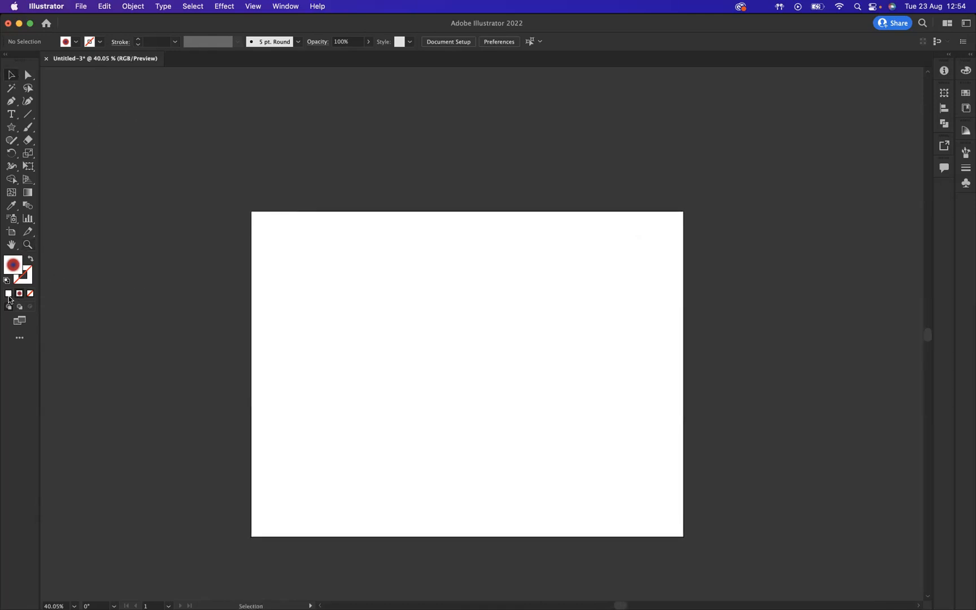
Create a white 18-point star with 25 px and 50 px radii on the artboard.
left_click(9, 294)
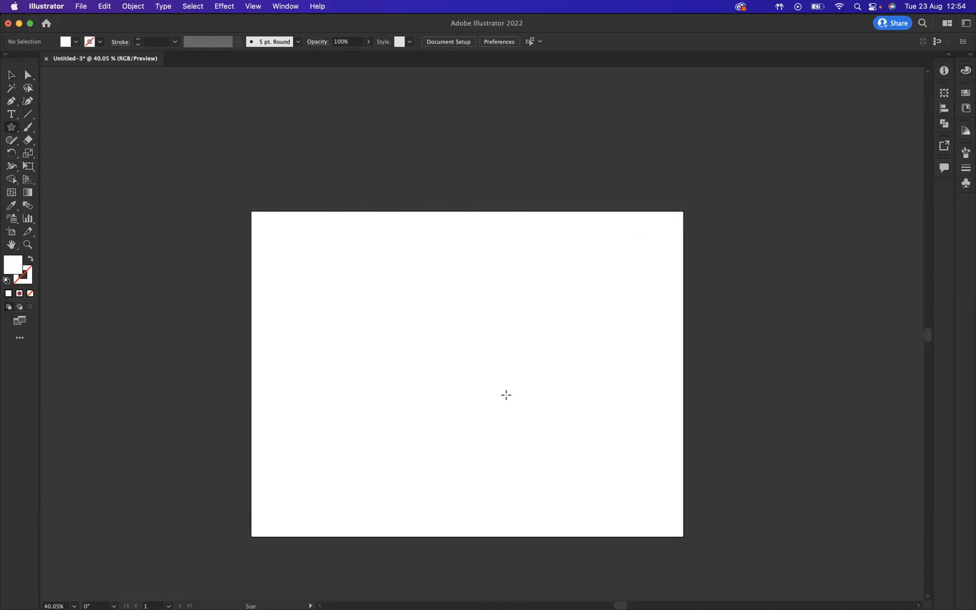
mouse_move(463, 363)
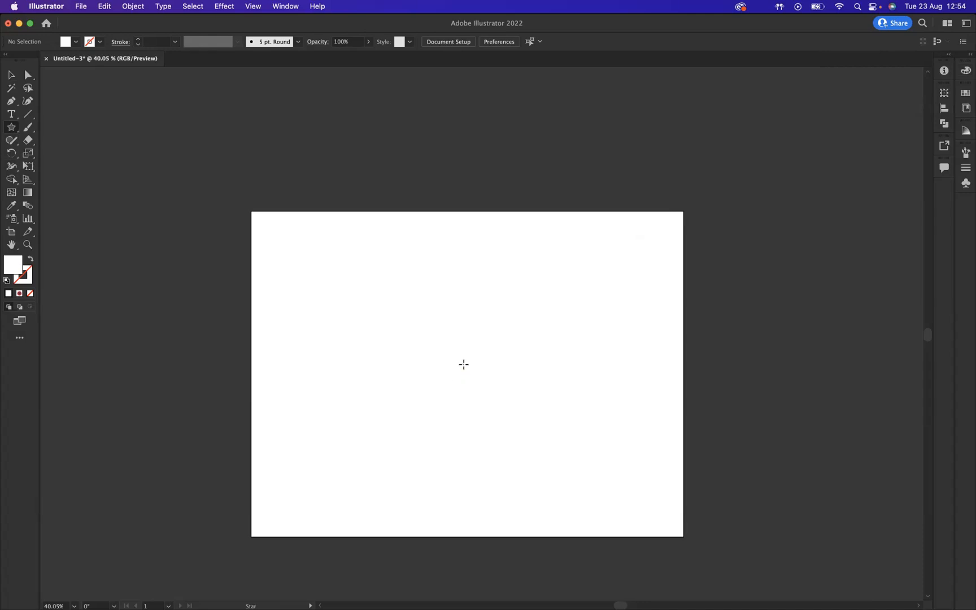
mouse_move(465, 355)
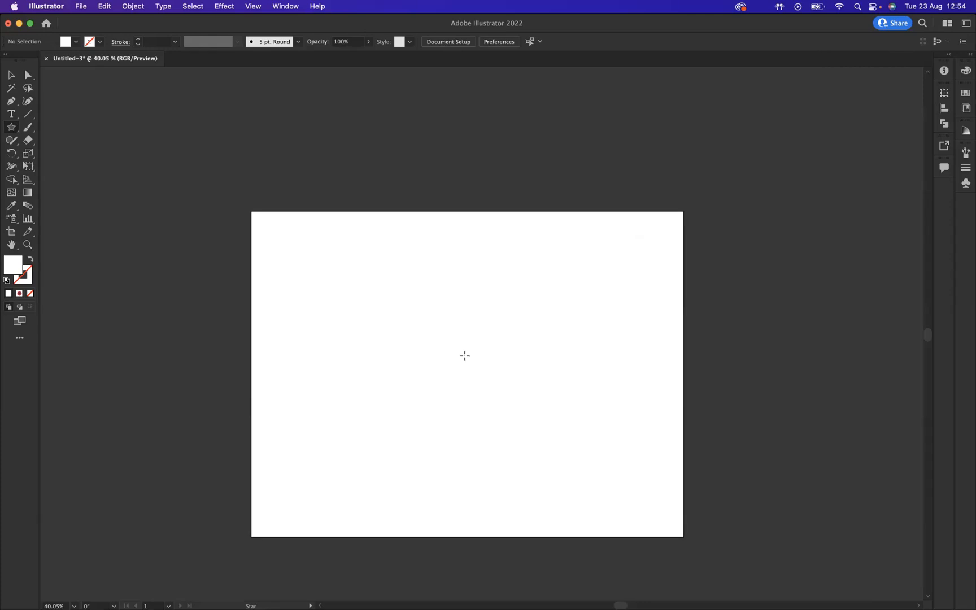
left_click(464, 355)
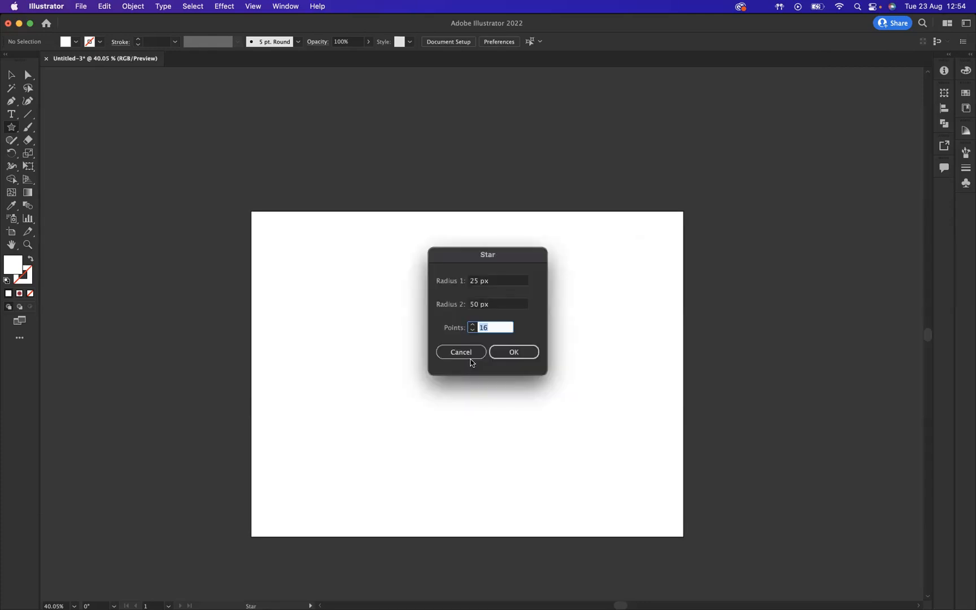
mouse_move(439, 339)
type("1")
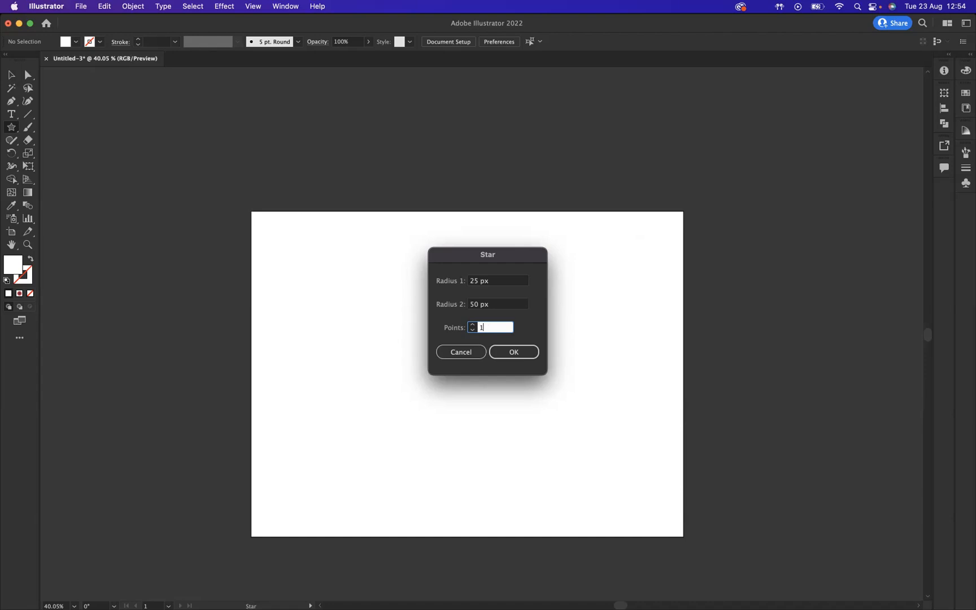
type("8")
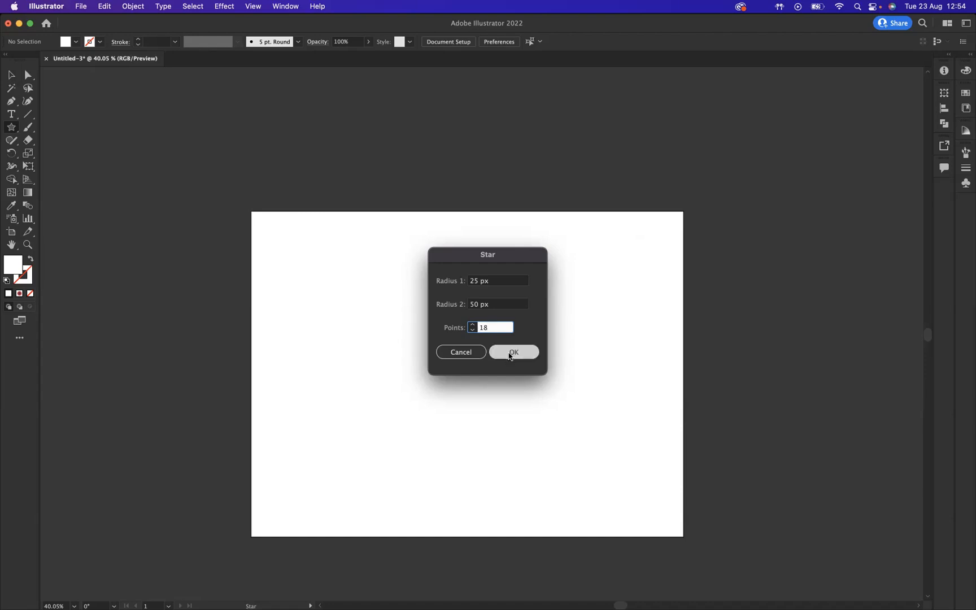
left_click(513, 351)
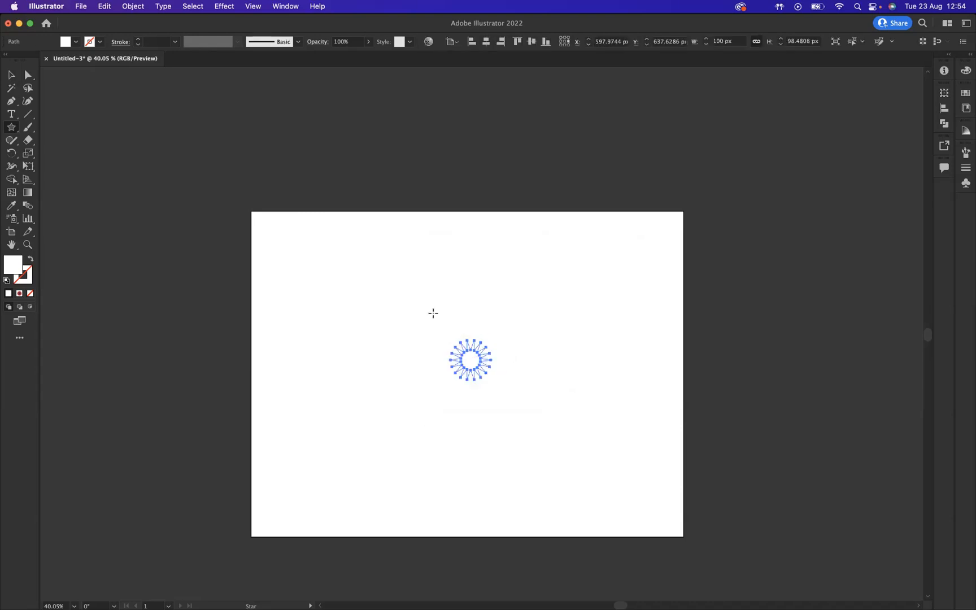
Scale the star up to roughly 640 px wide and centre it on the artboard.
left_click(10, 75)
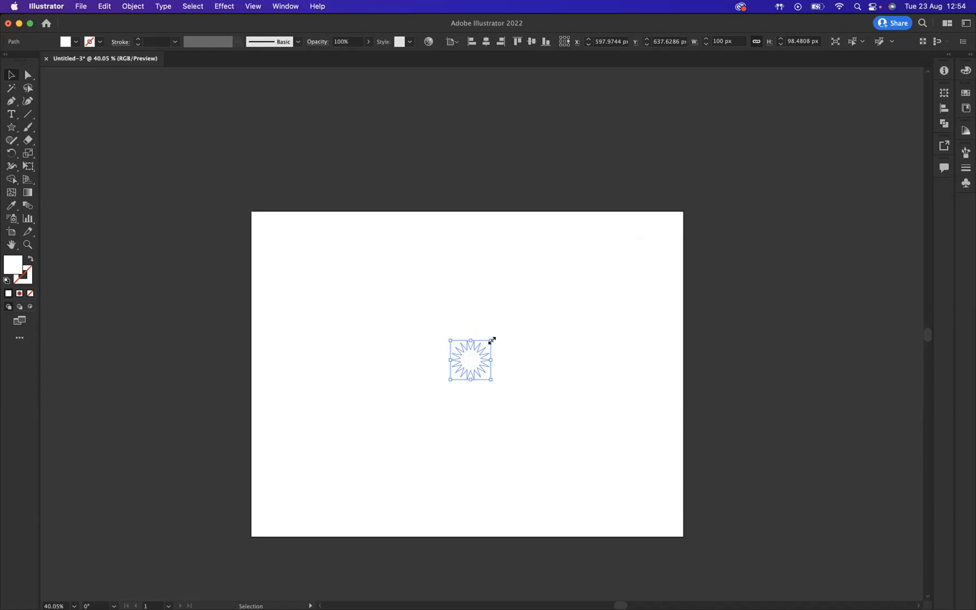
left_click_drag(491, 341, 566, 277)
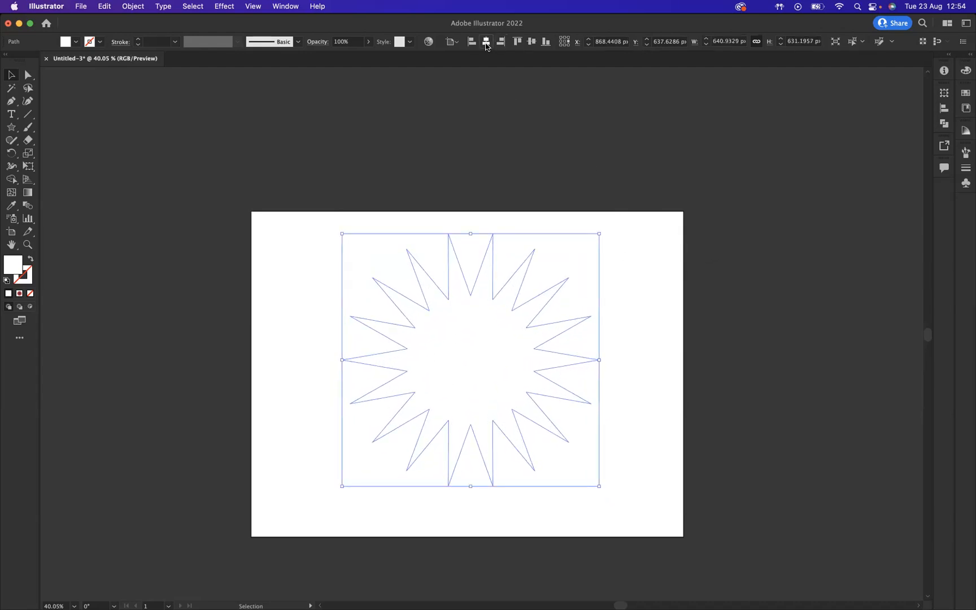
left_click_drag(469, 359, 469, 374)
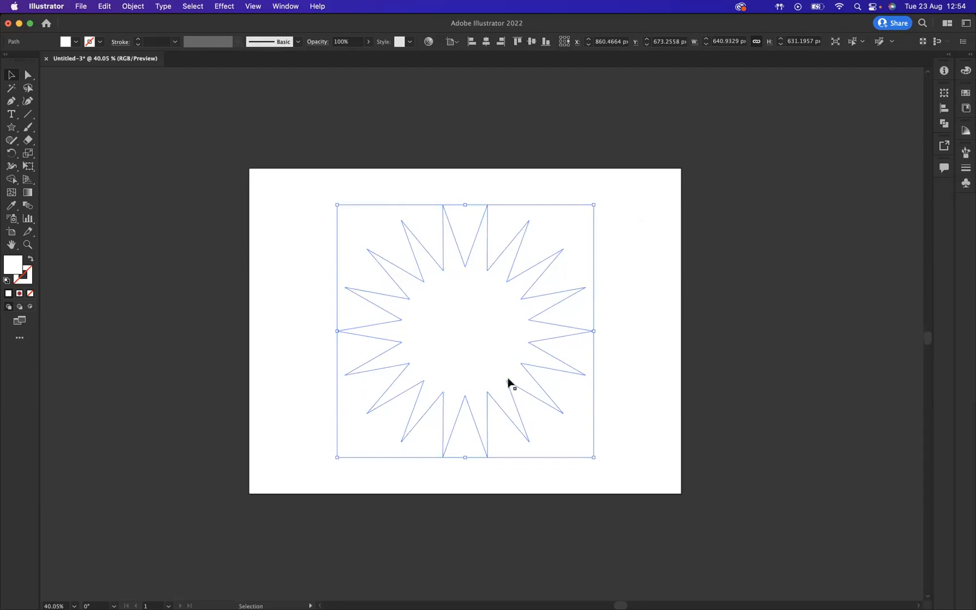
mouse_move(55, 281)
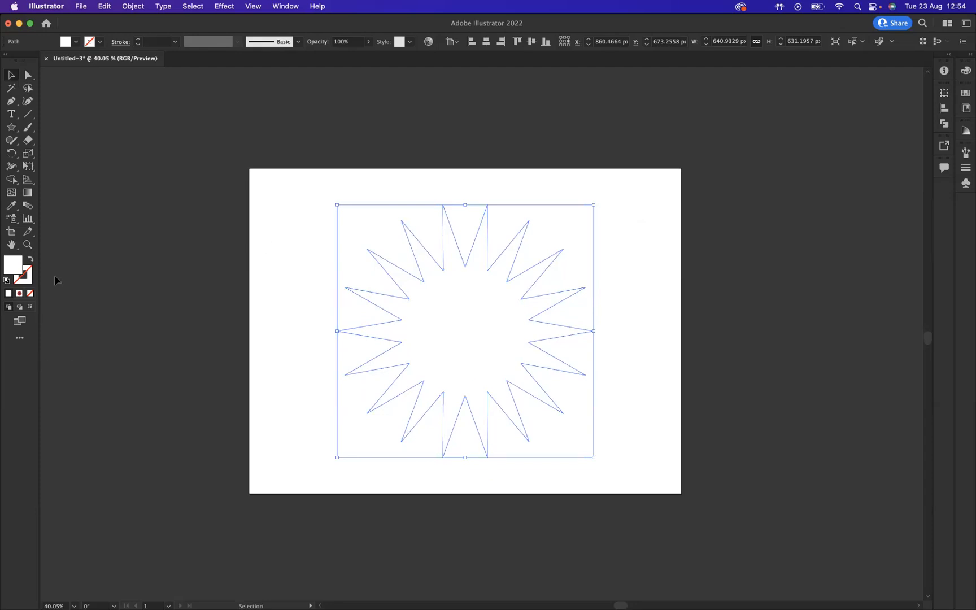
Fill the star with a blue-to-red-to-white radial gradient, pushing the red out toward the tips.
left_click(20, 293)
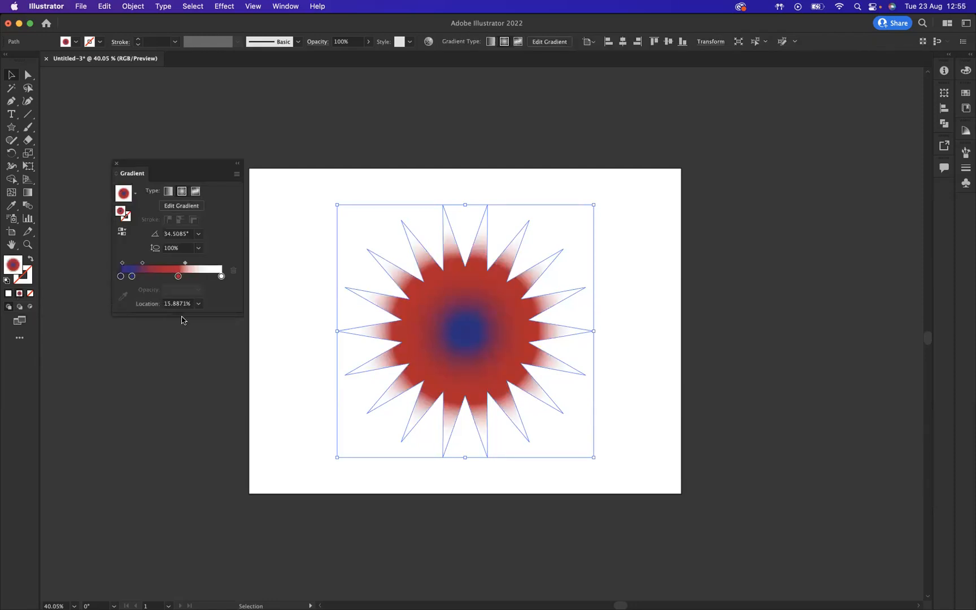
left_click_drag(177, 276, 166, 275)
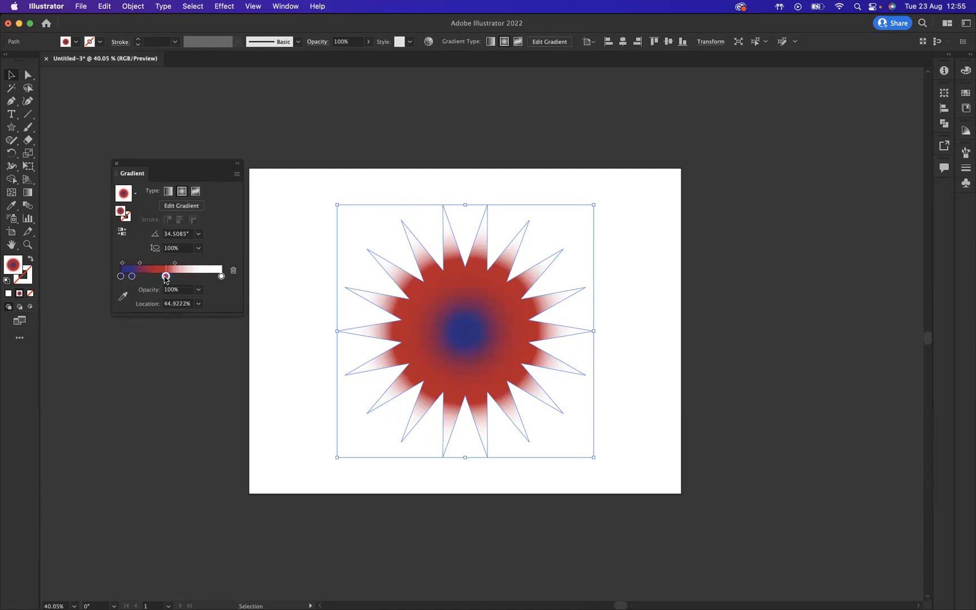
left_click_drag(166, 276, 174, 277)
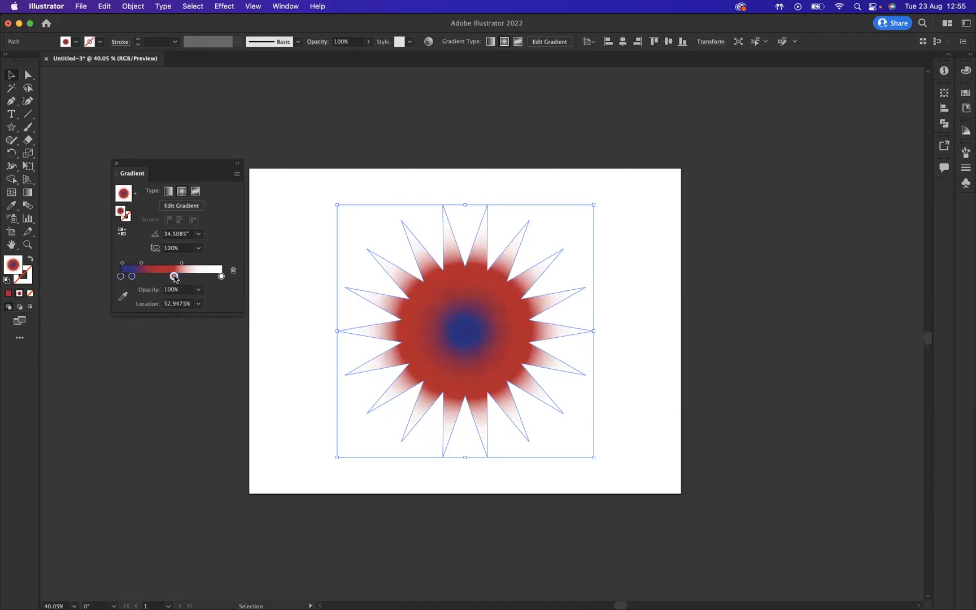
left_click_drag(174, 276, 187, 275)
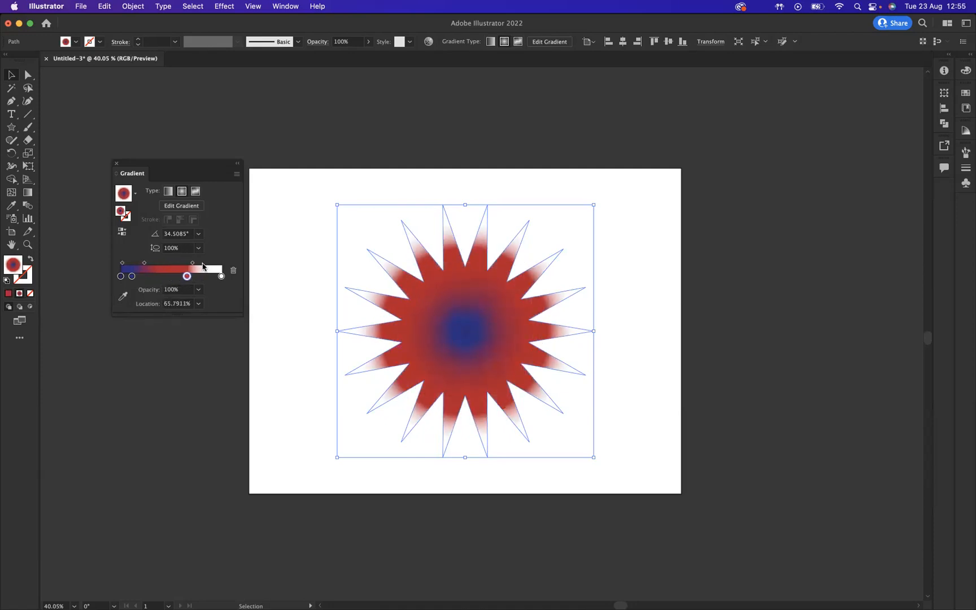
left_click_drag(192, 262, 198, 262)
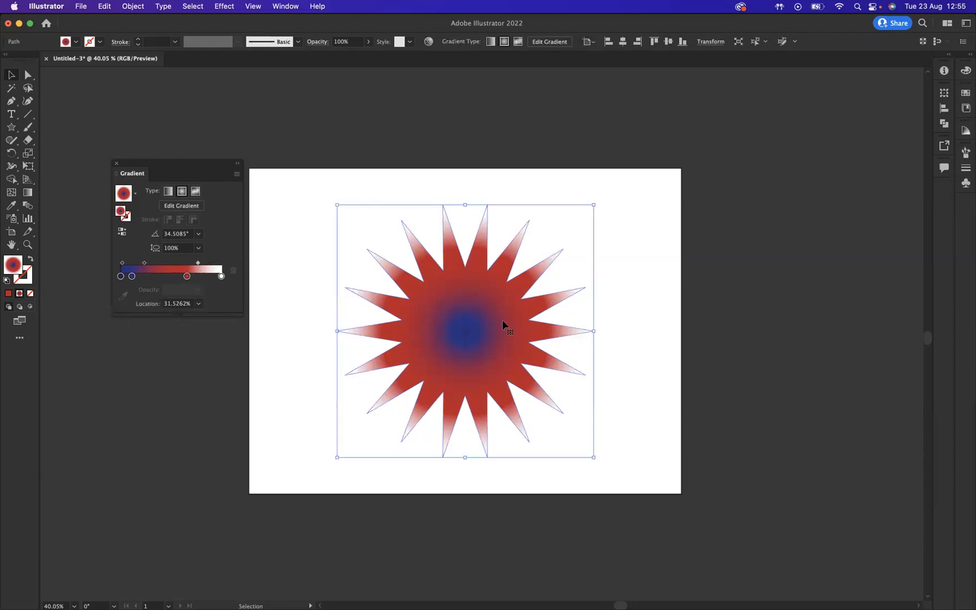
mouse_move(509, 313)
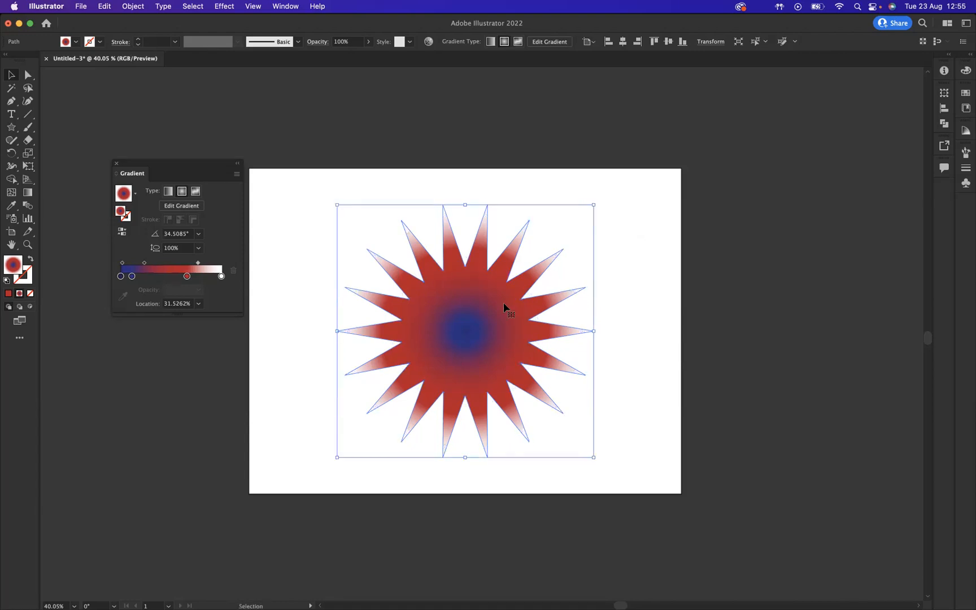
mouse_move(594, 203)
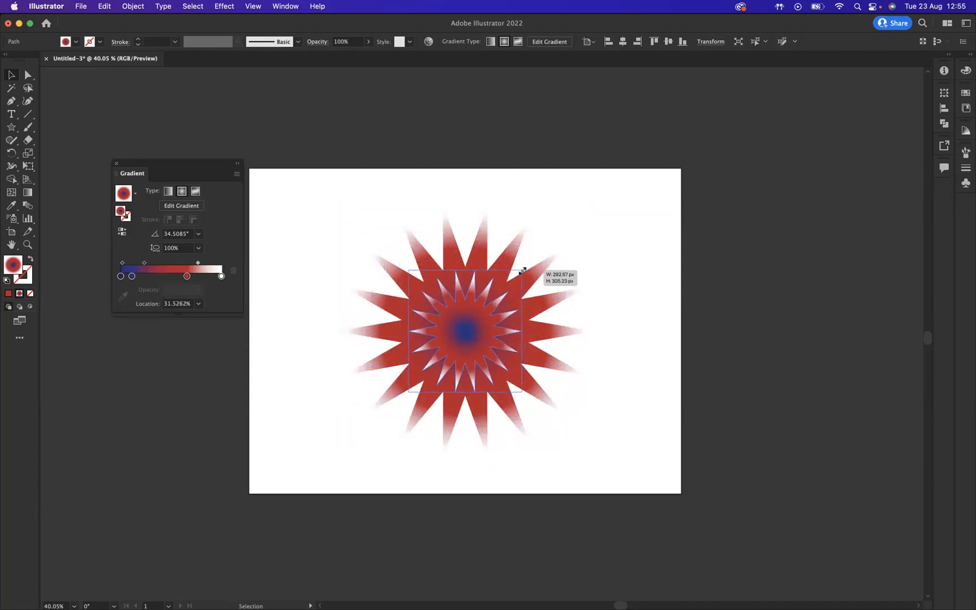
Shrink the star copy to about 95 px at the large star's centre and close the Gradient panel.
left_click_drag(522, 271, 488, 310)
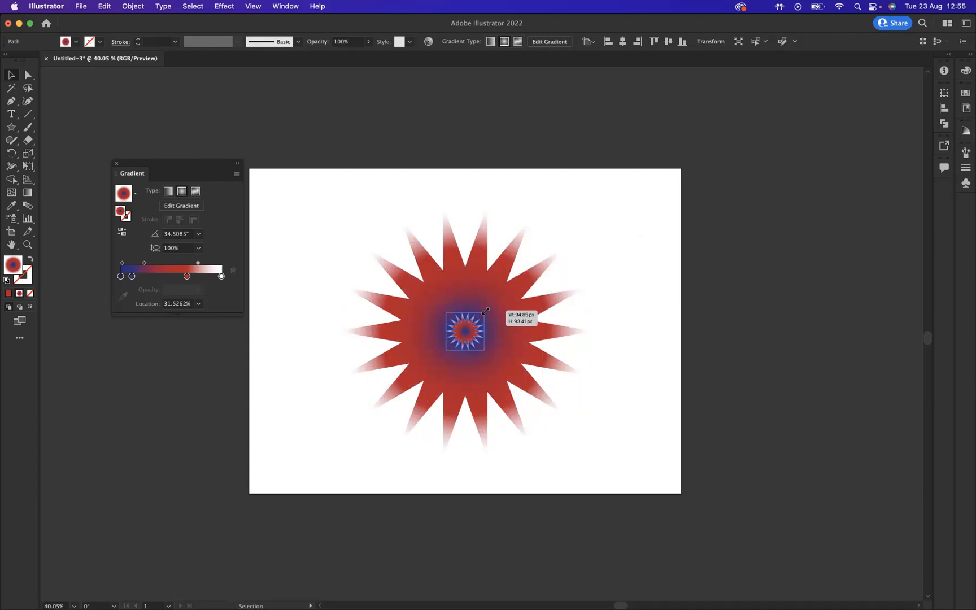
left_click_drag(486, 310, 485, 313)
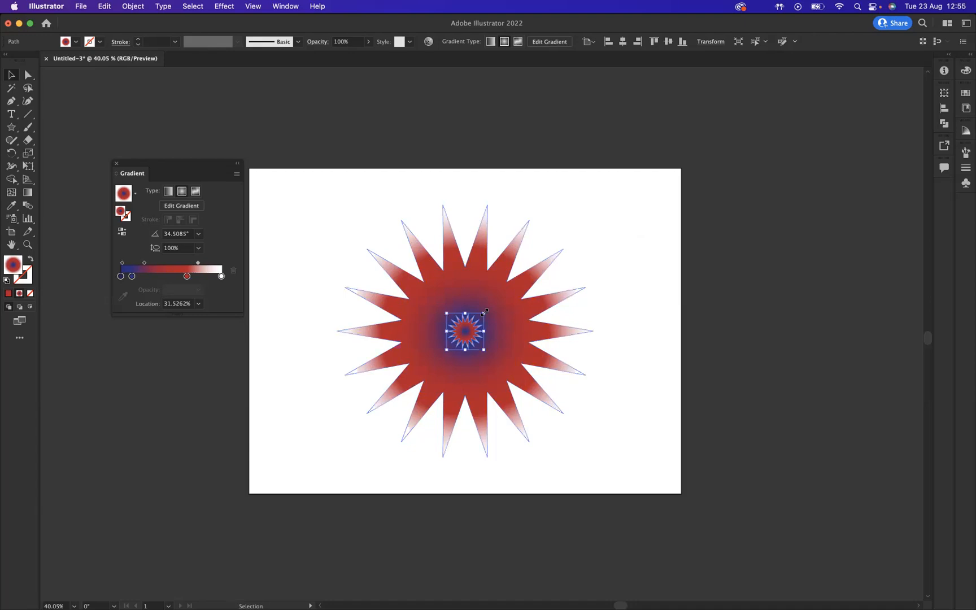
left_click(115, 163)
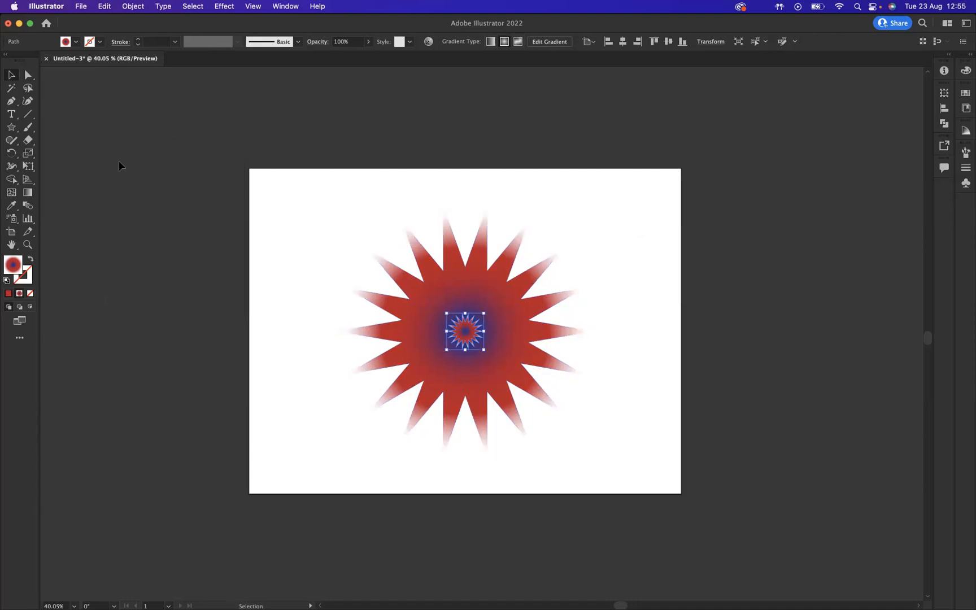
mouse_move(354, 241)
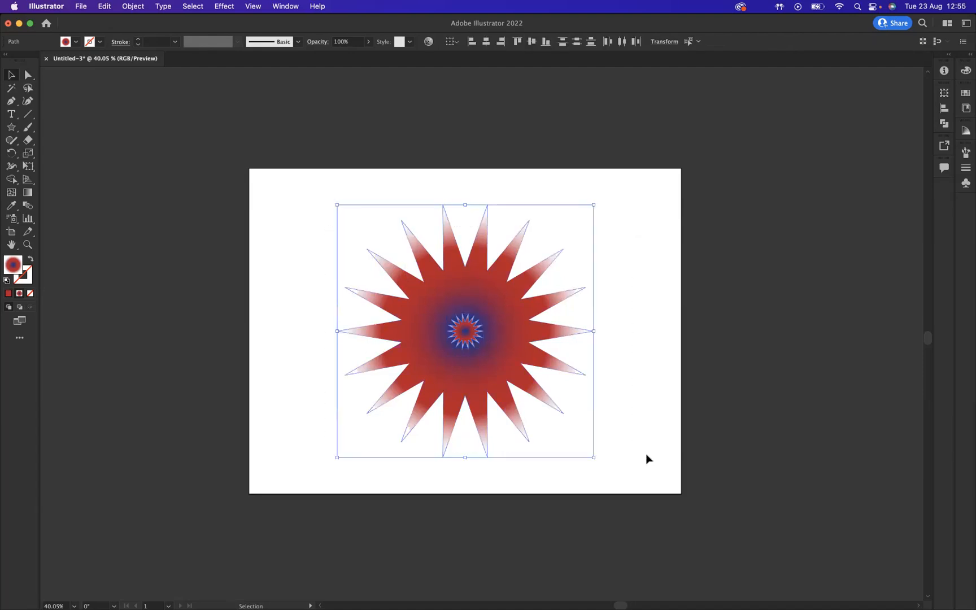
mouse_move(27, 206)
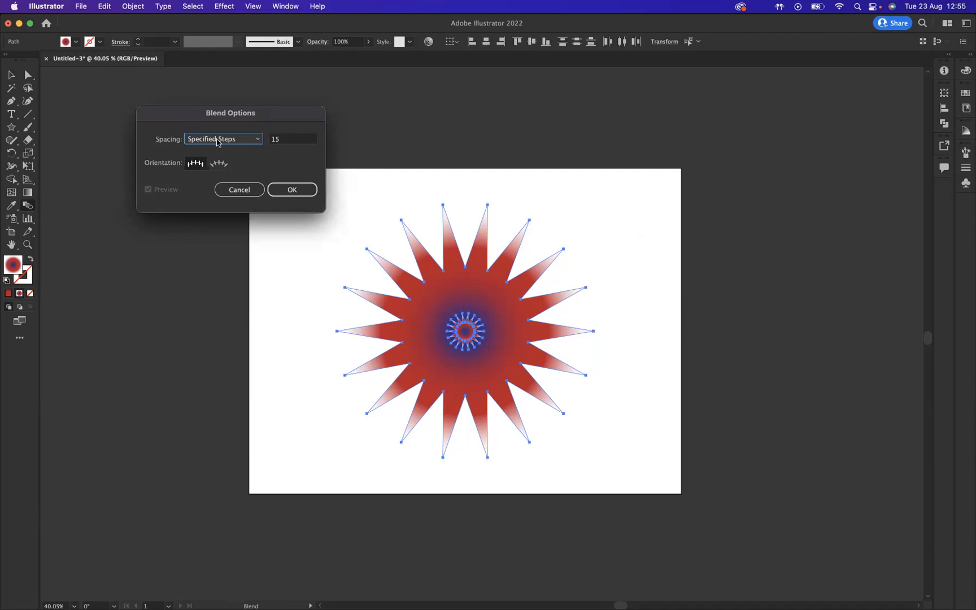
Set Blend Options to Specified Steps with 15 steps and confirm.
left_click(223, 139)
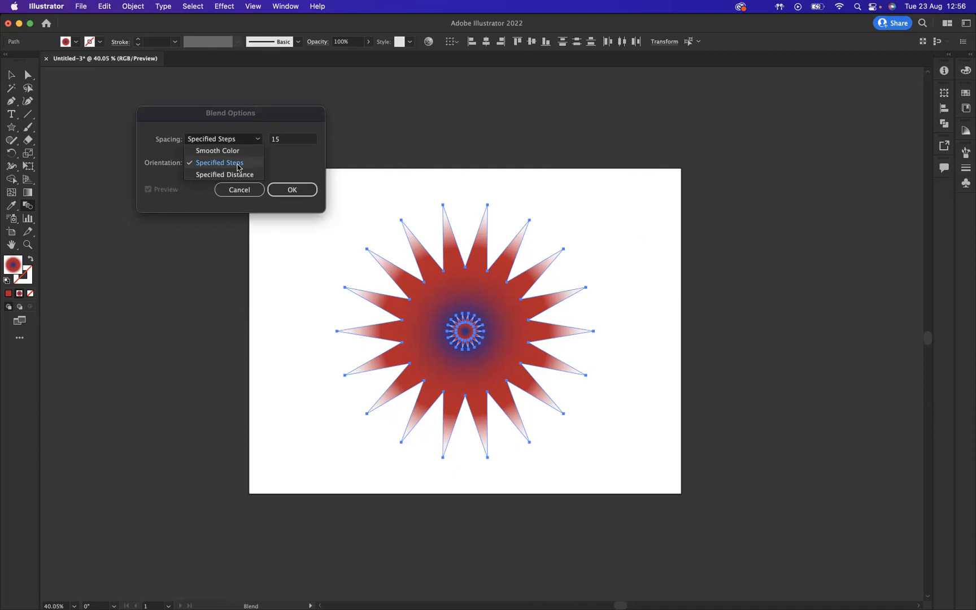
left_click(219, 162)
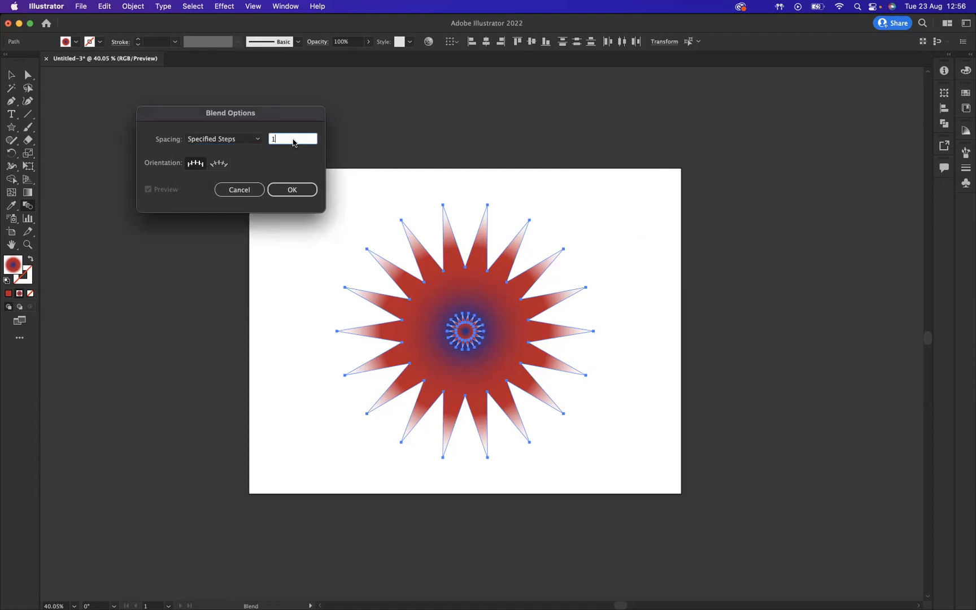
type("5")
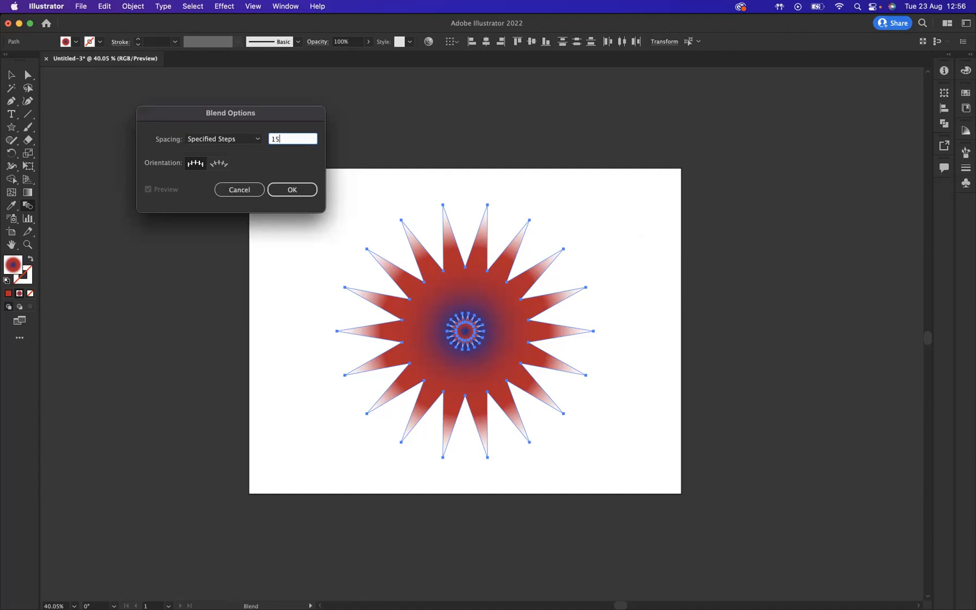
mouse_move(242, 94)
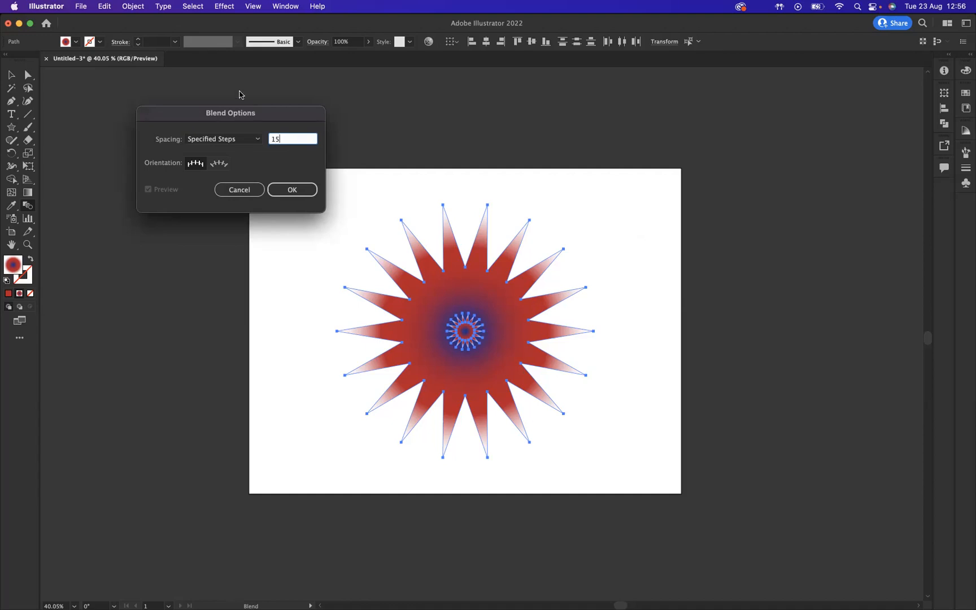
left_click(292, 190)
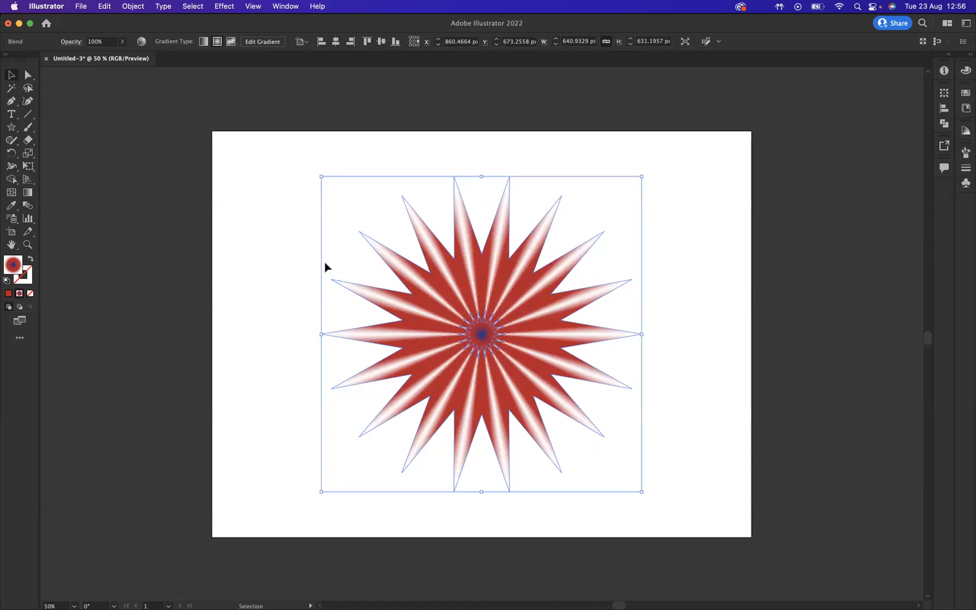
mouse_move(313, 146)
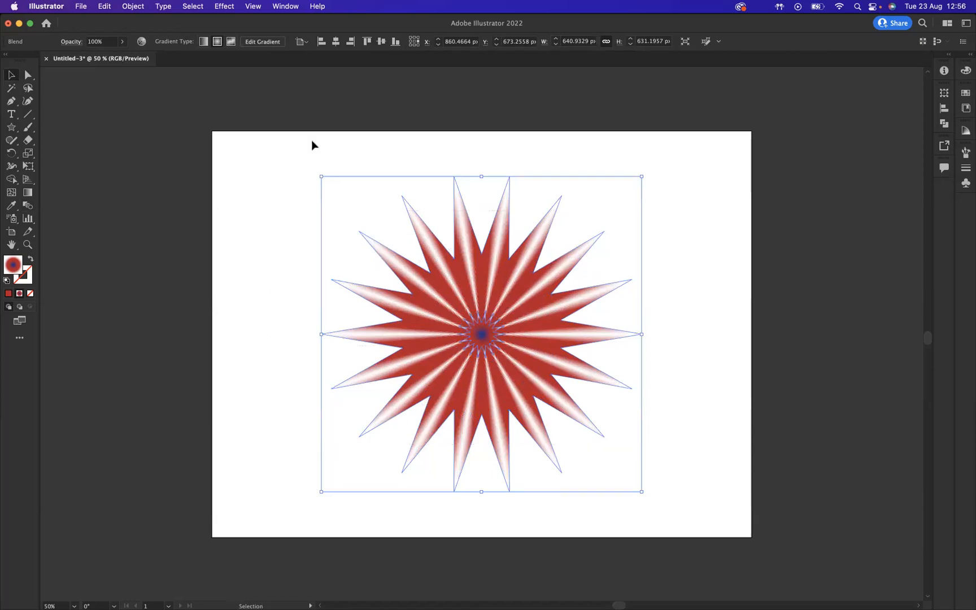
Choose the Tweak distortion from the Effect menu for the blended stars.
left_click(224, 7)
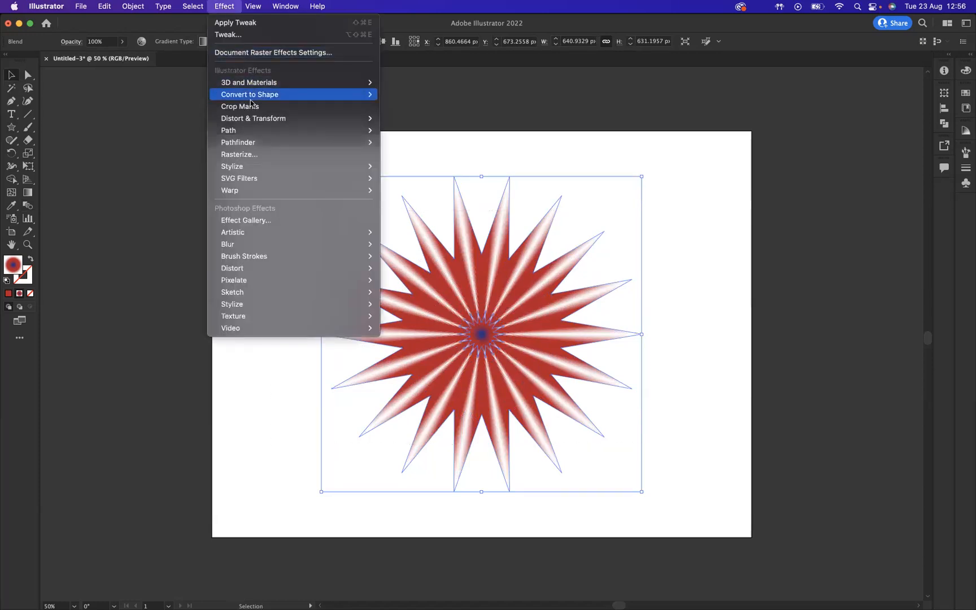
mouse_move(253, 119)
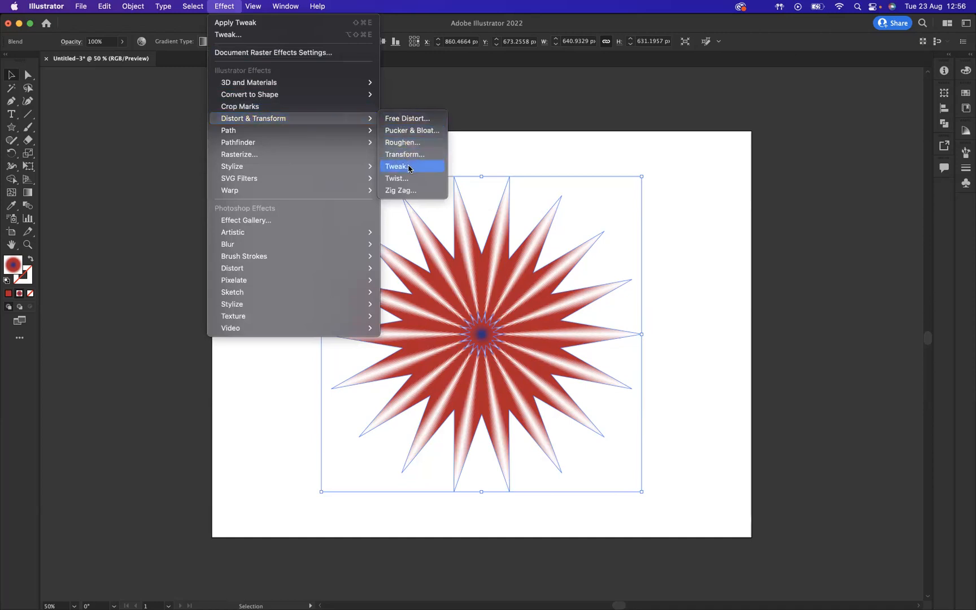
left_click(396, 166)
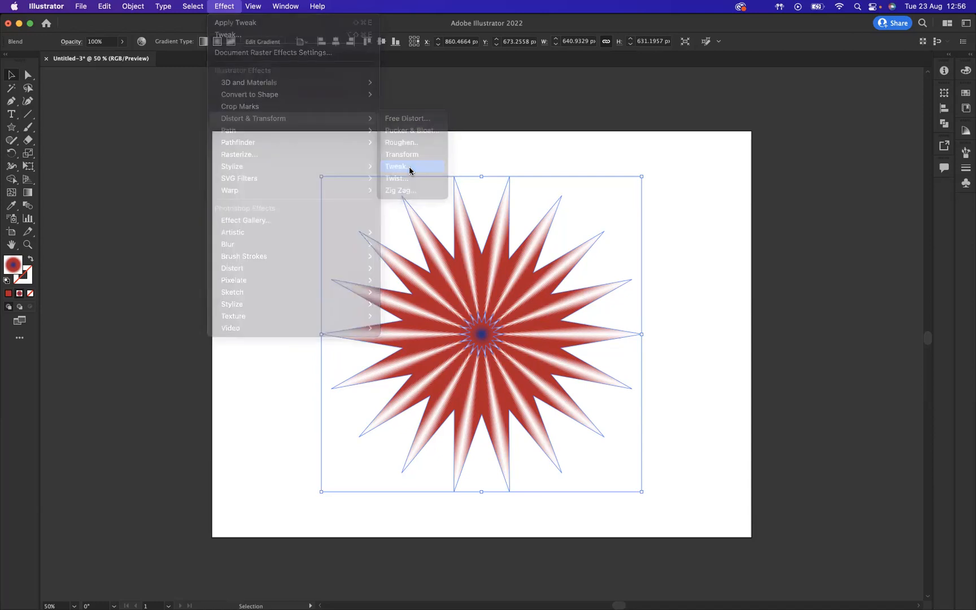
left_click(395, 166)
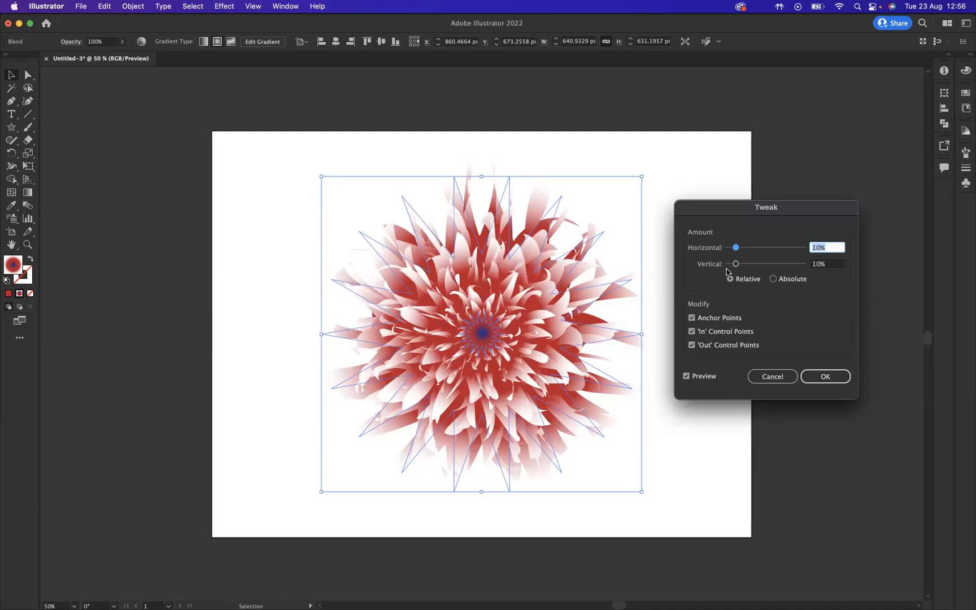
mouse_move(836, 410)
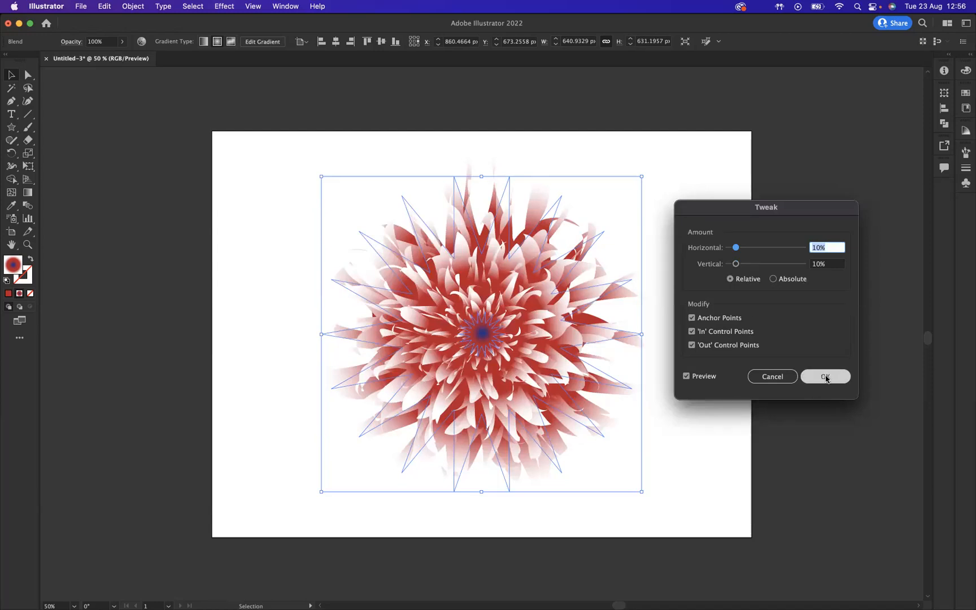
Apply the 10% Tweak distortion and zoom in on the finished flower.
left_click(825, 377)
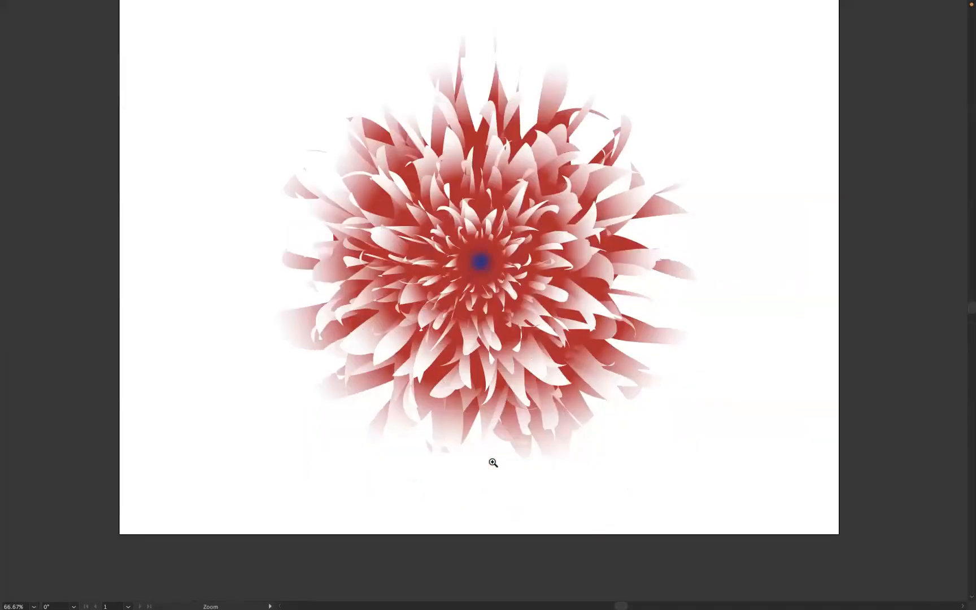
left_click(491, 461)
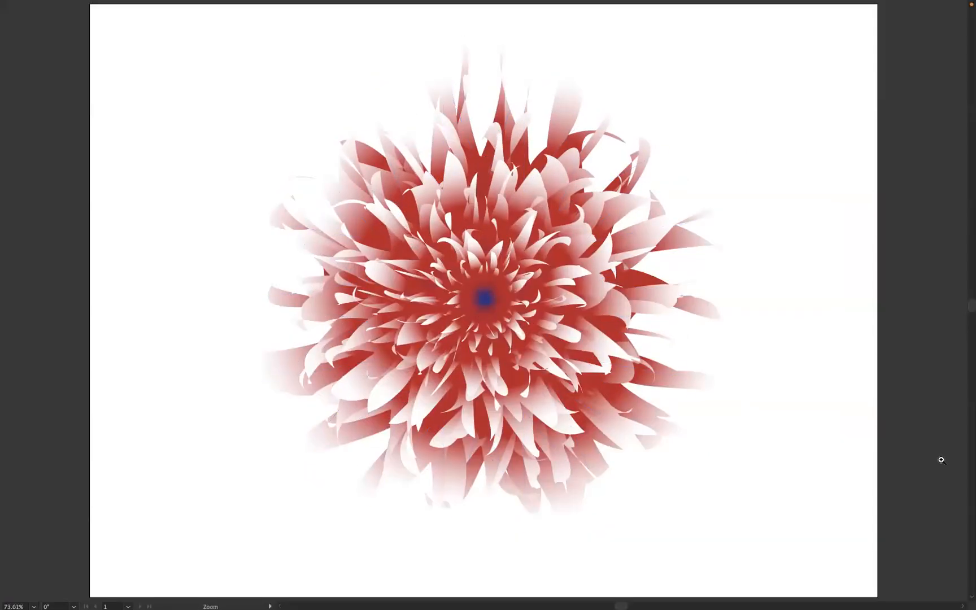